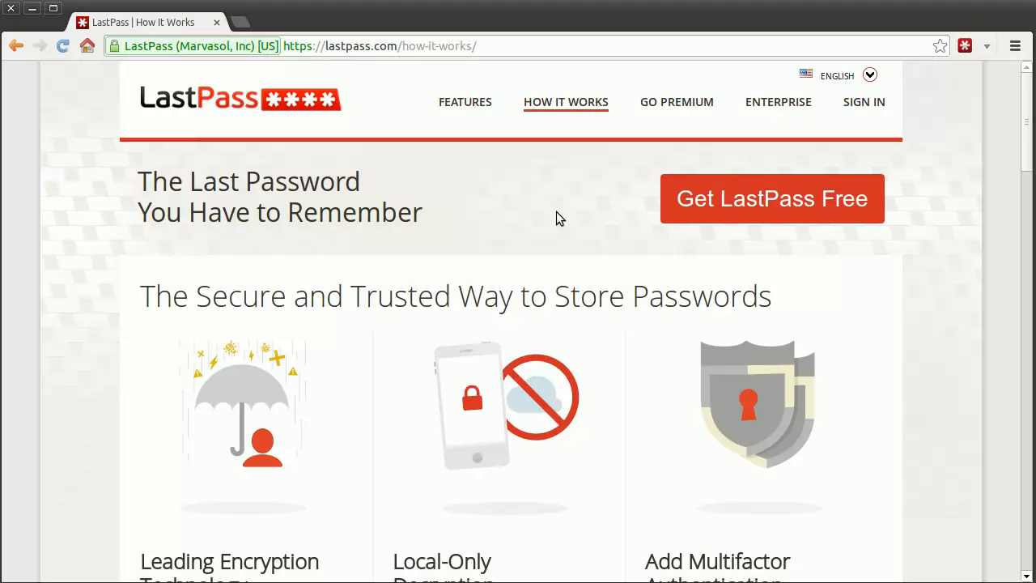
Step: Scroll the test page and choose Fill Form with the Office profile, triggering a master password prompt
scroll(down, 3)
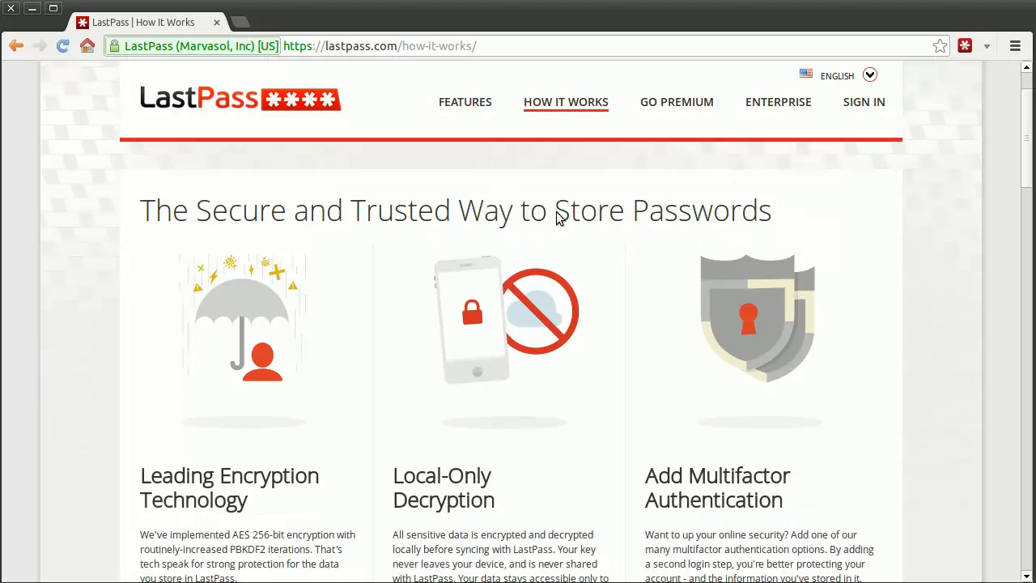
scroll(down, 3)
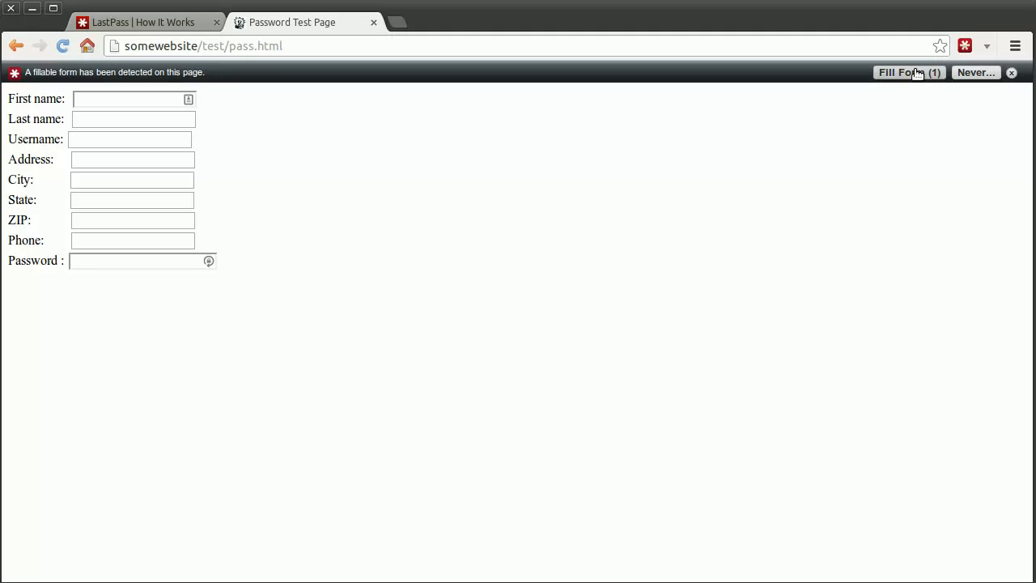
mouse_move(139, 235)
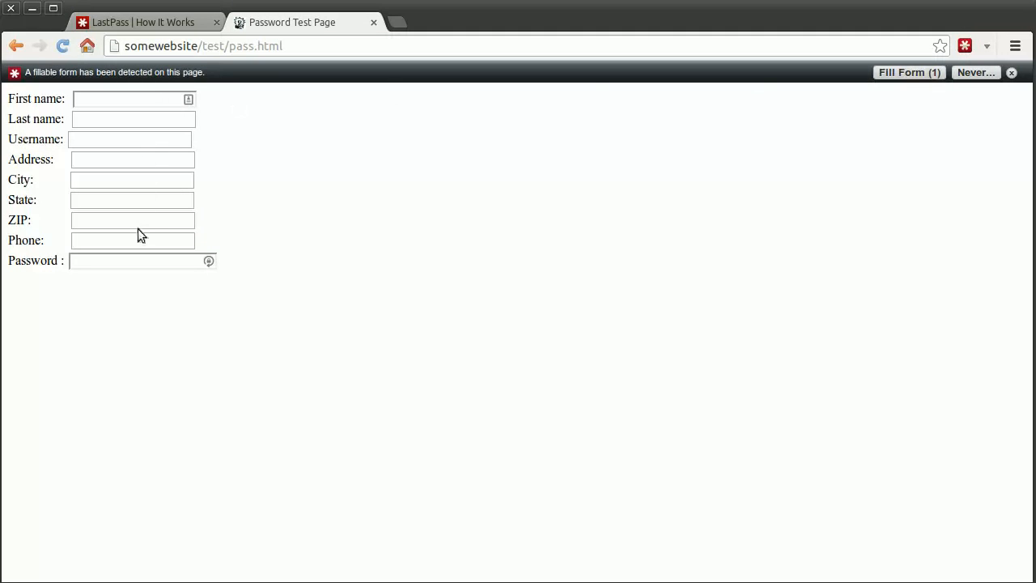
mouse_move(246, 168)
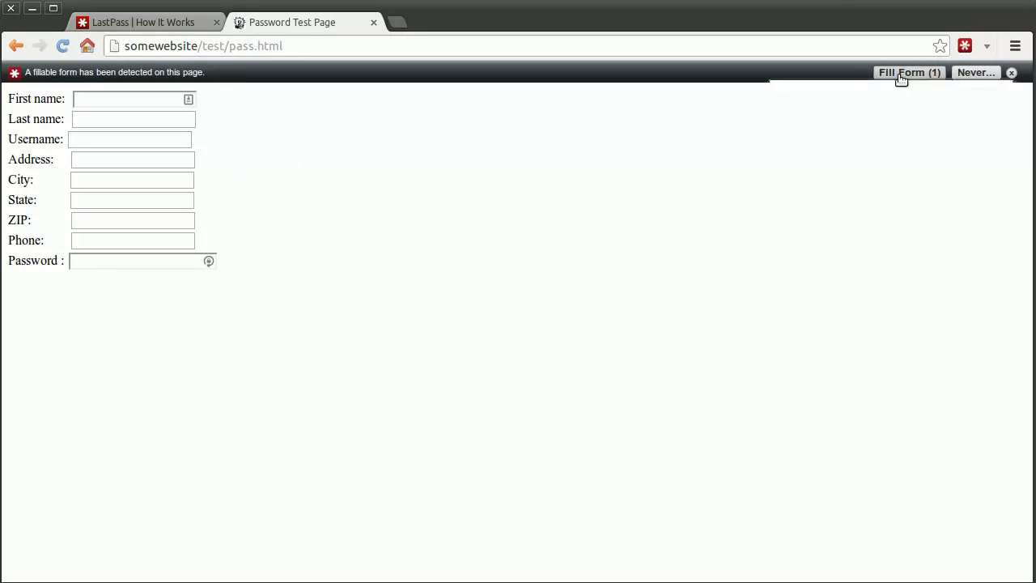
click(909, 73)
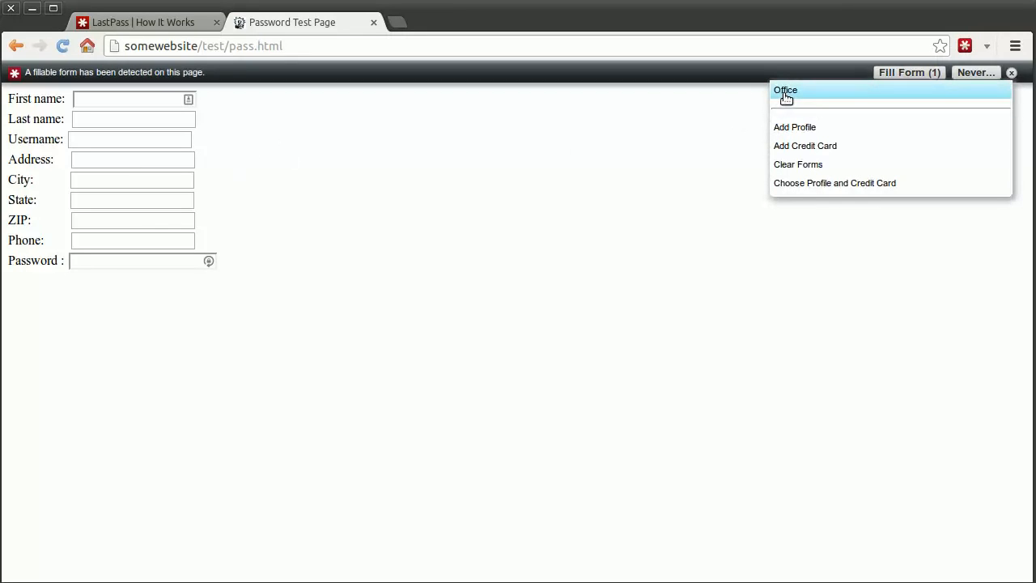
click(785, 90)
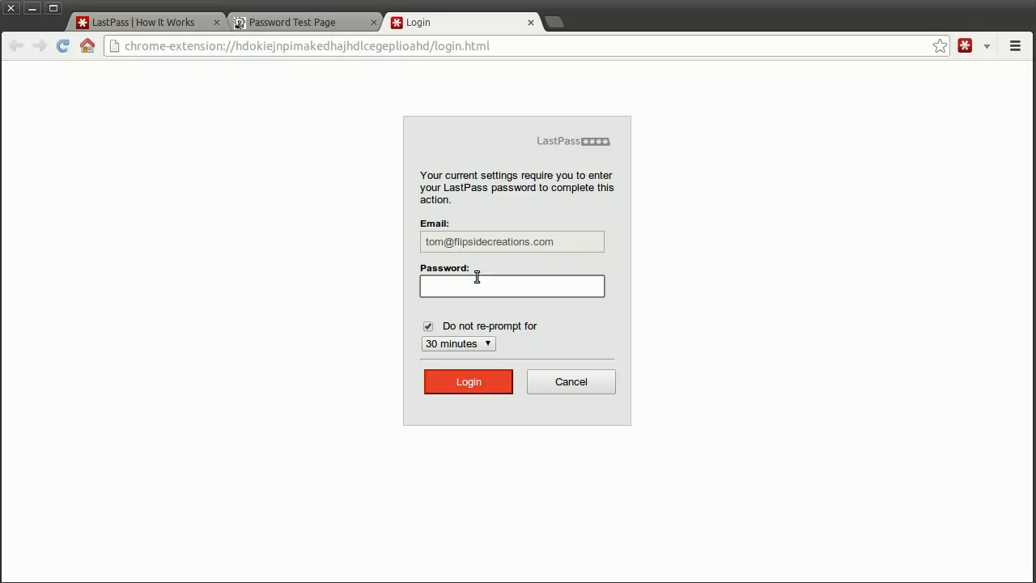
Step: Enter the master password on the re-prompt and log in to complete the Office form fill
click(512, 286)
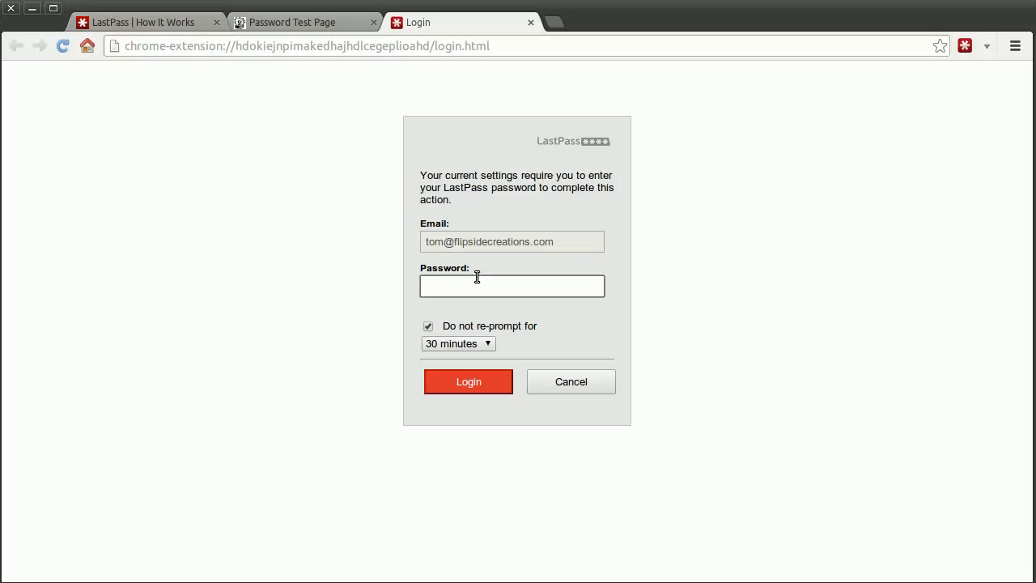
click(511, 286)
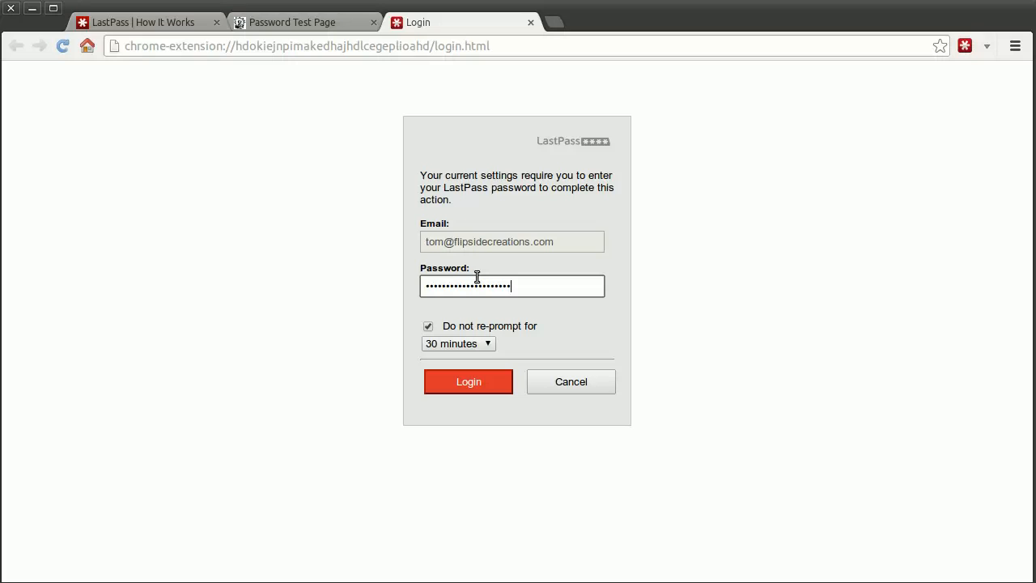
key(backspace)
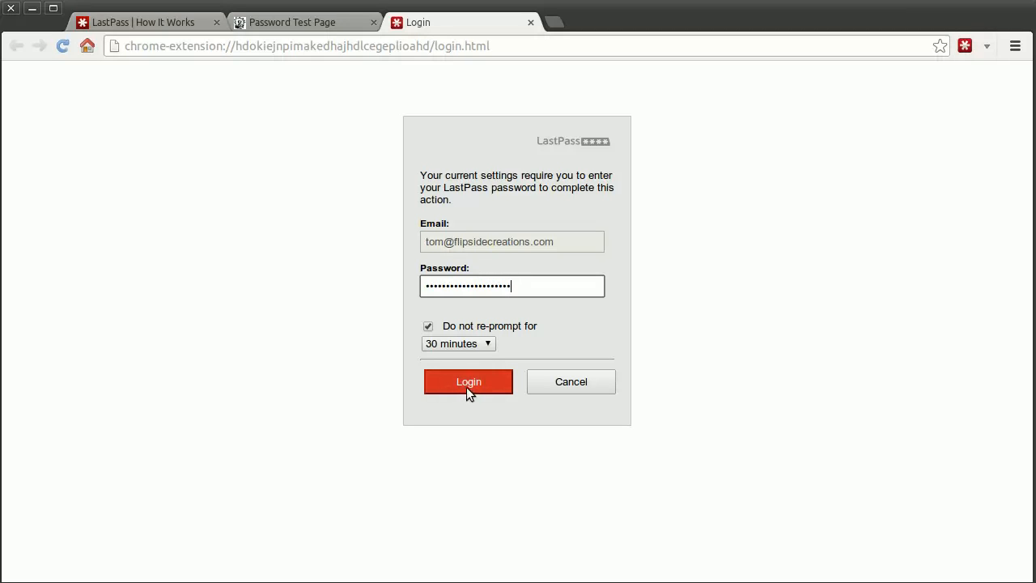
click(468, 382)
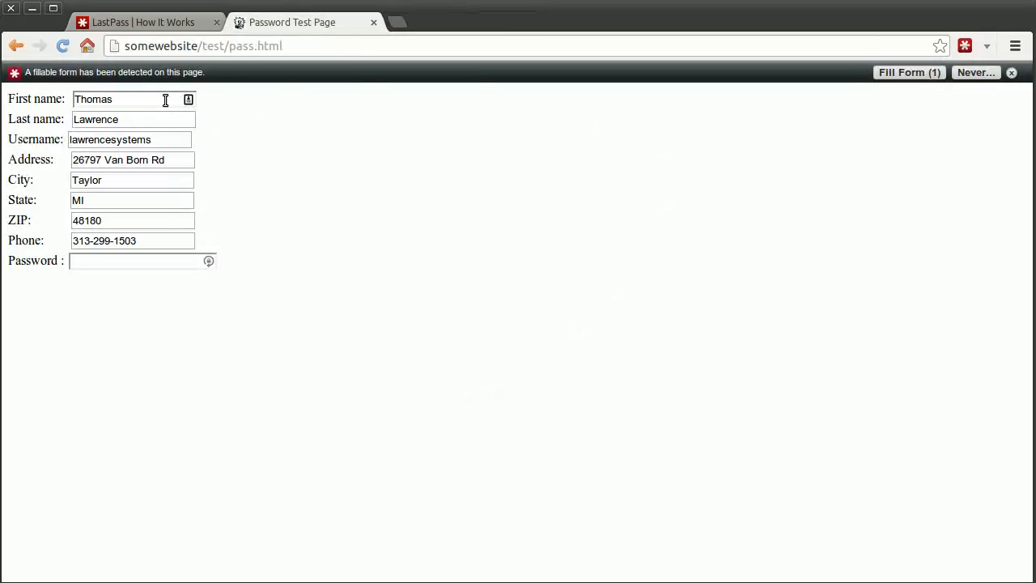
mouse_move(369, 263)
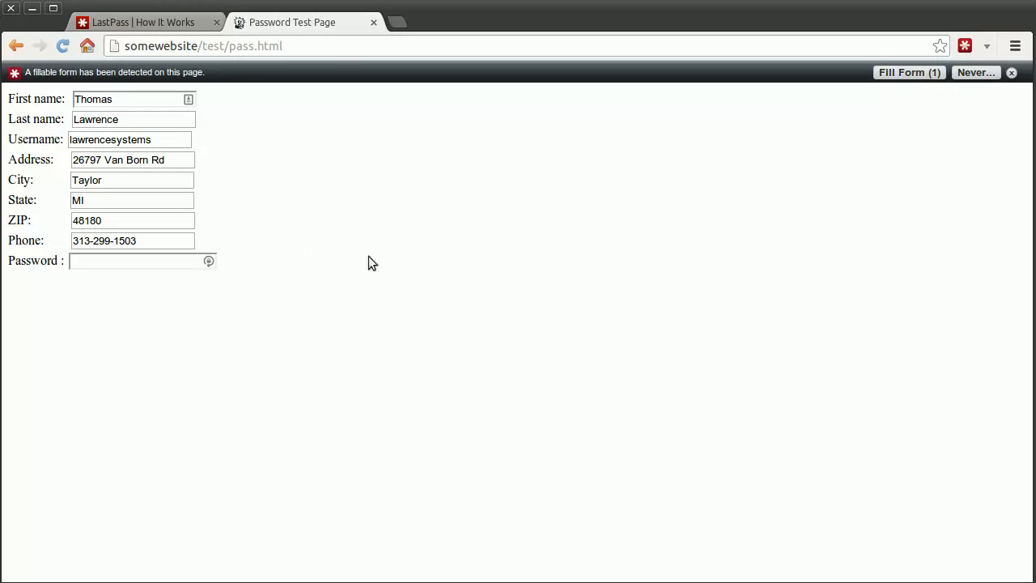
mouse_move(179, 277)
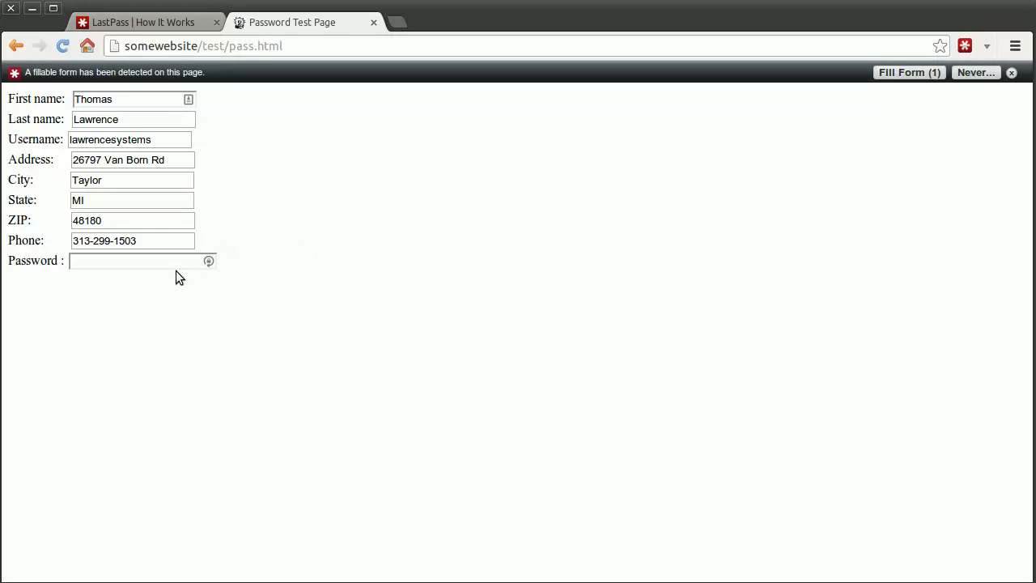
Step: Click into the empty Password field of the filled test form
click(133, 261)
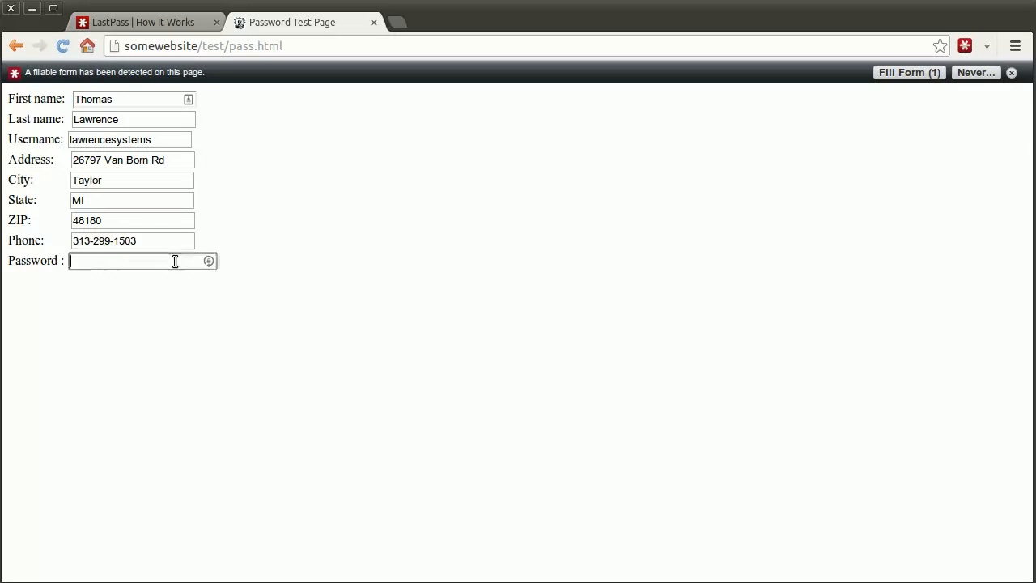
Step: Open the password generator for the Password field, with length 9 and no special characters
click(209, 261)
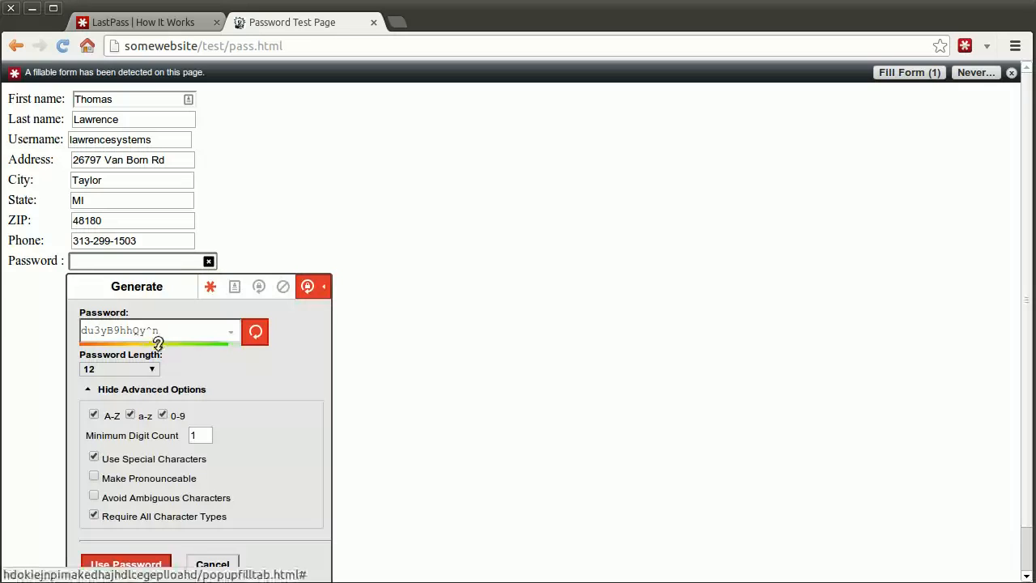
scroll(down, 3)
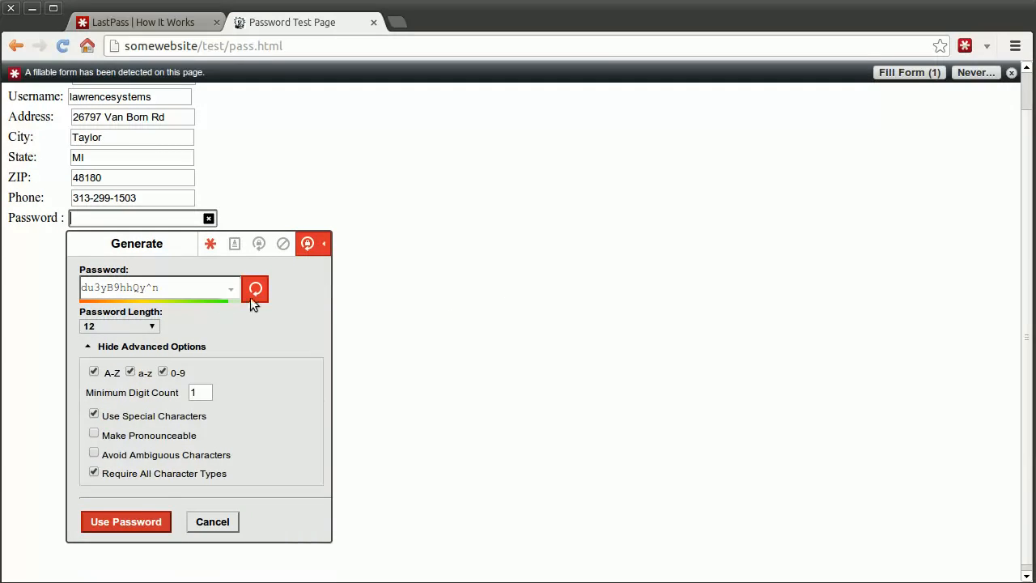
click(256, 289)
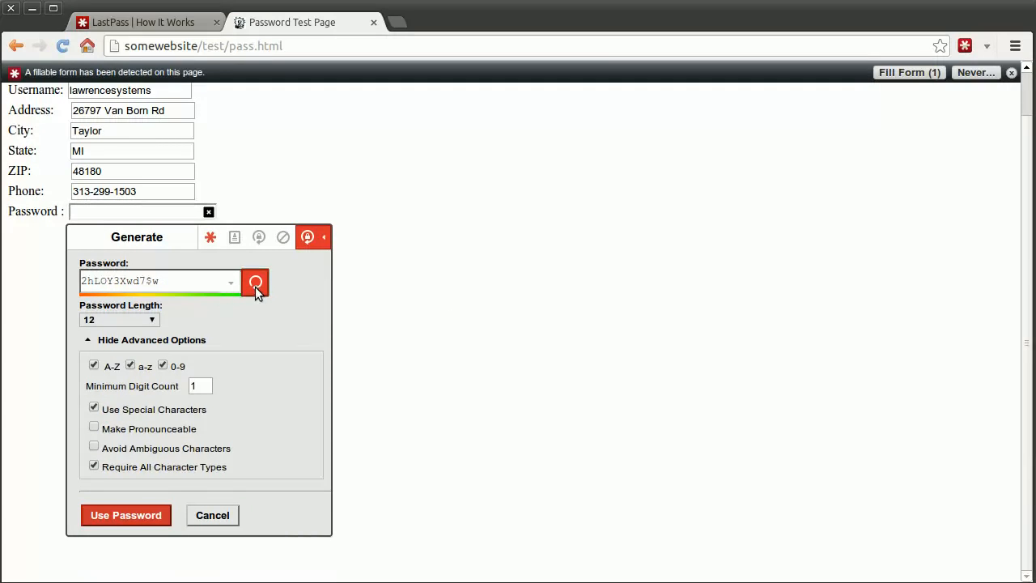
click(255, 282)
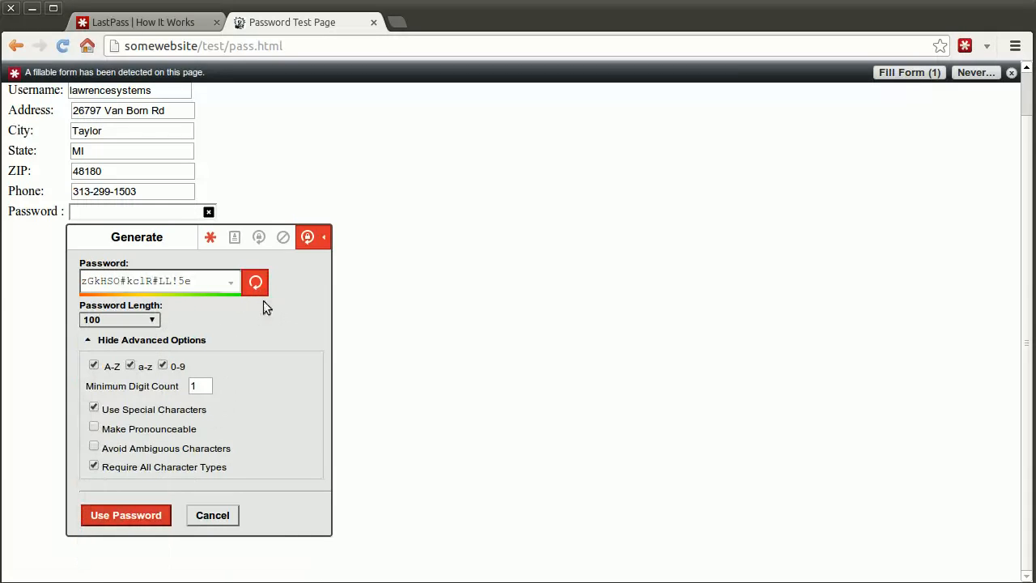
click(119, 319)
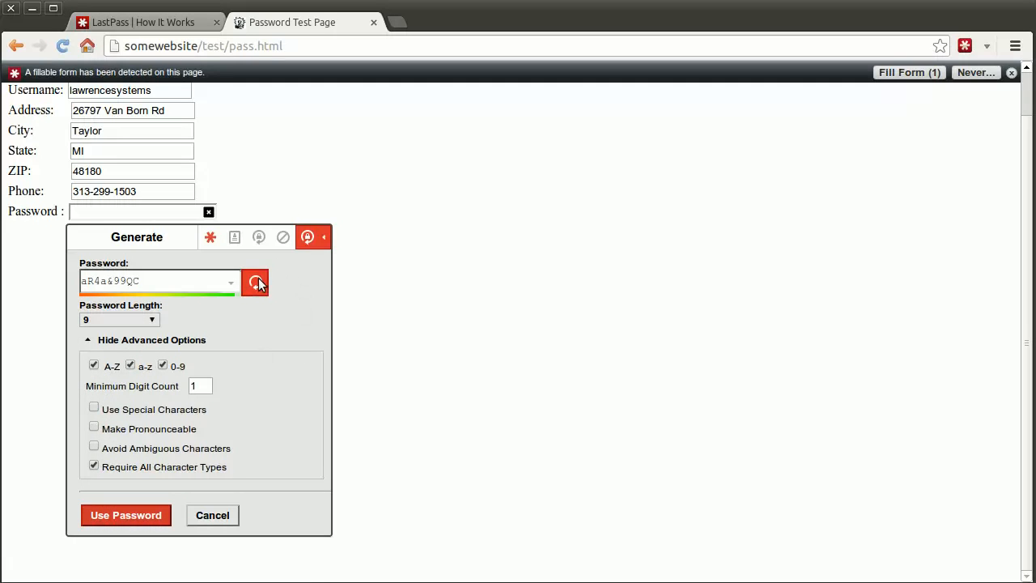
Step: Set the generator's minimum digit count to 4, make it pronounceable, and regenerate several times
click(255, 282)
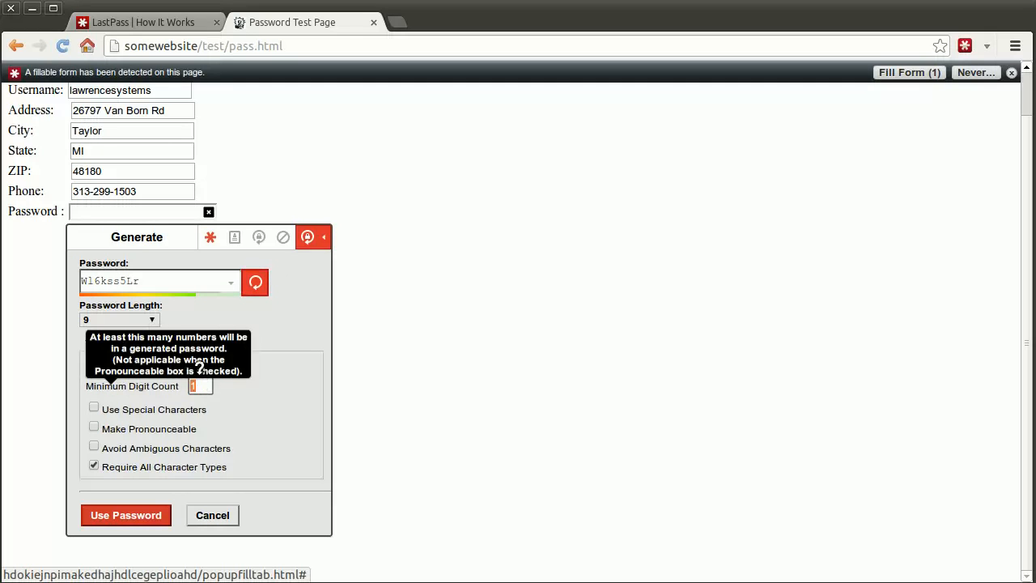
click(255, 283)
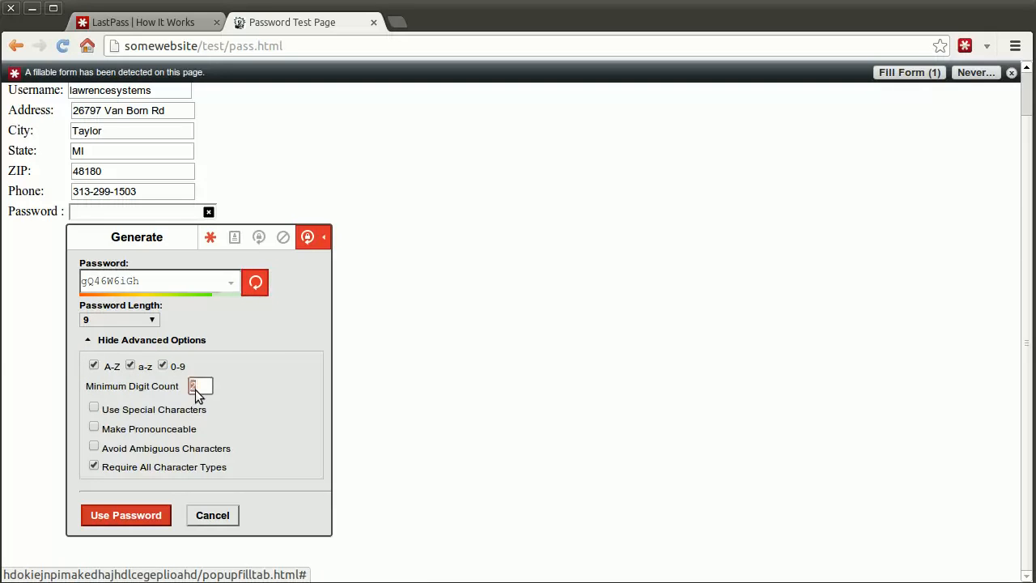
text(4)
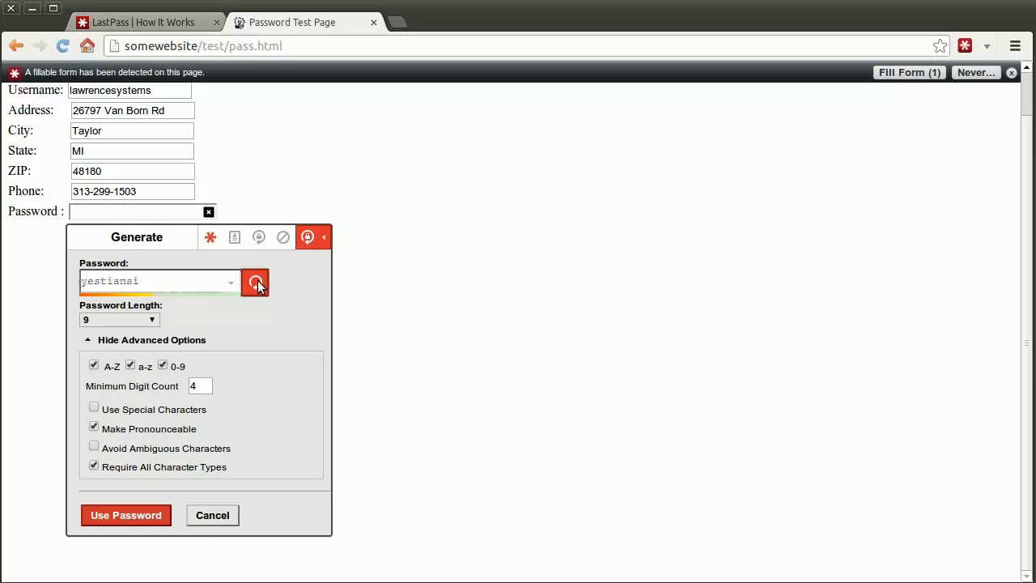
click(255, 281)
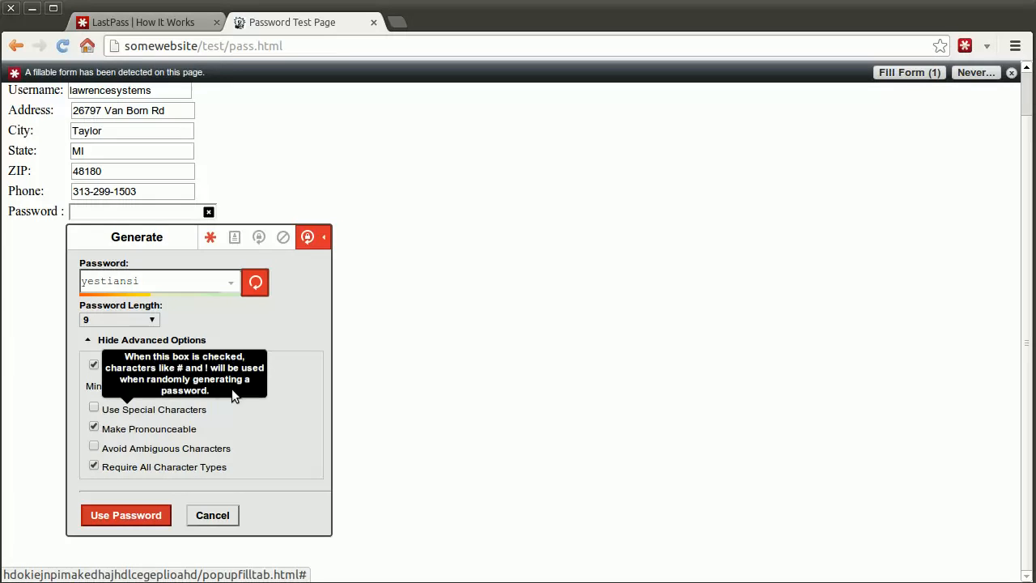
click(255, 282)
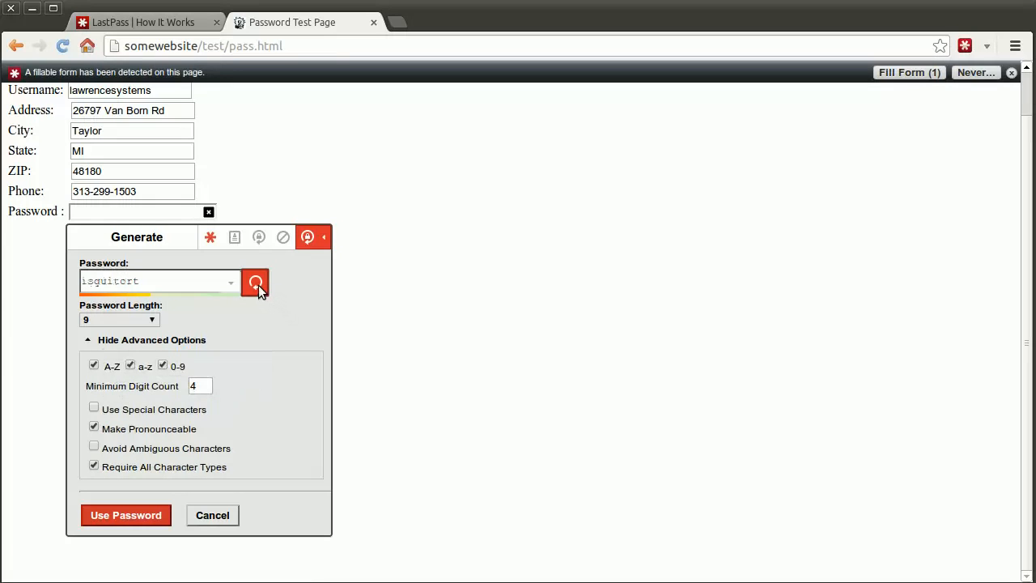
click(255, 282)
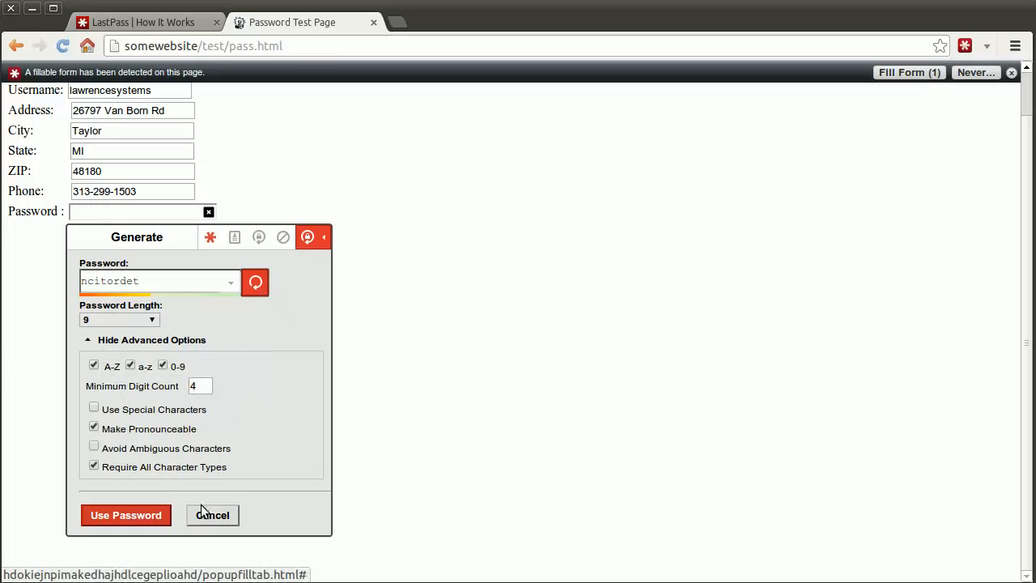
Step: Use the generated password in the Password field and save the login as somewebsite
click(94, 426)
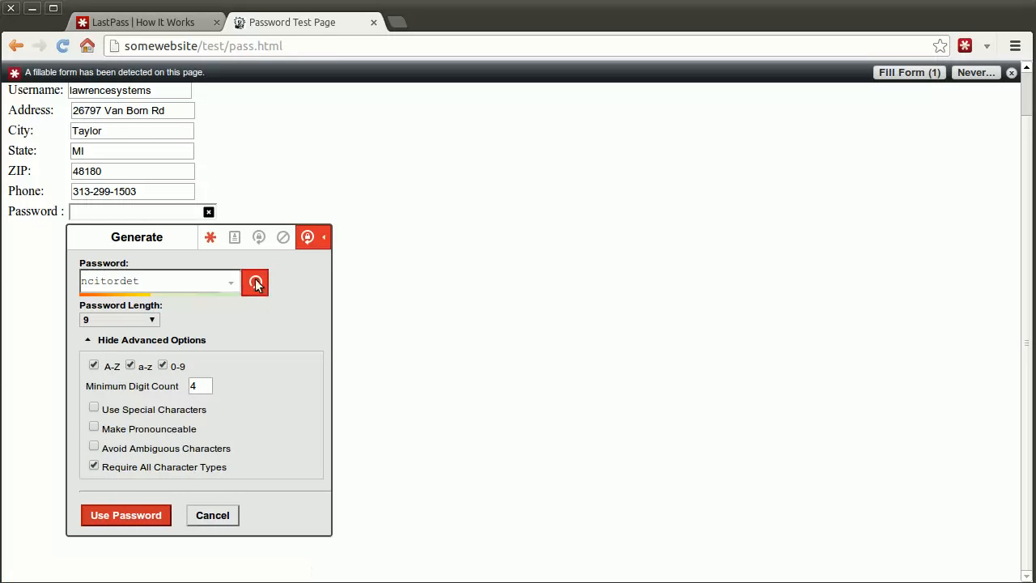
click(126, 515)
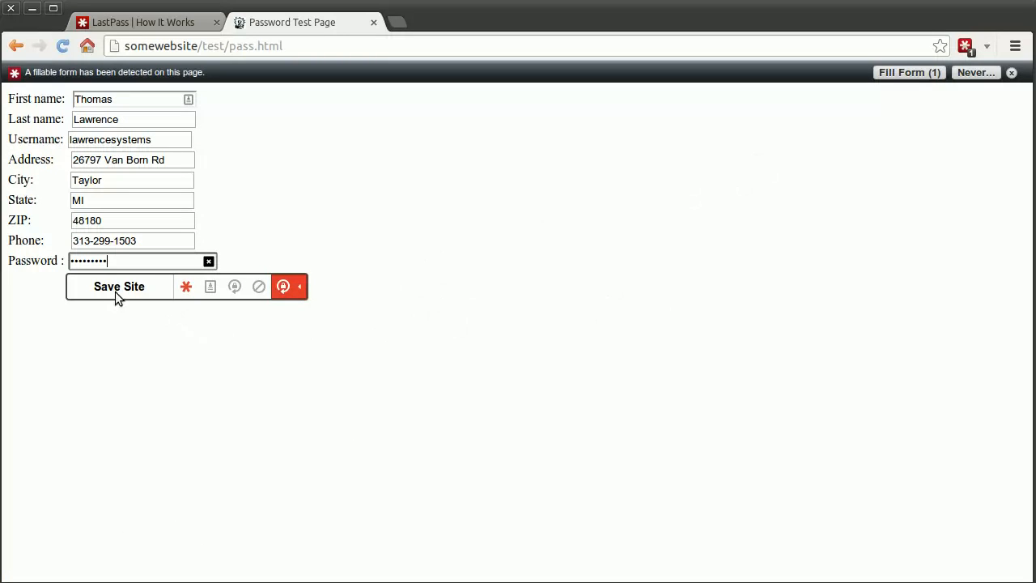
click(119, 286)
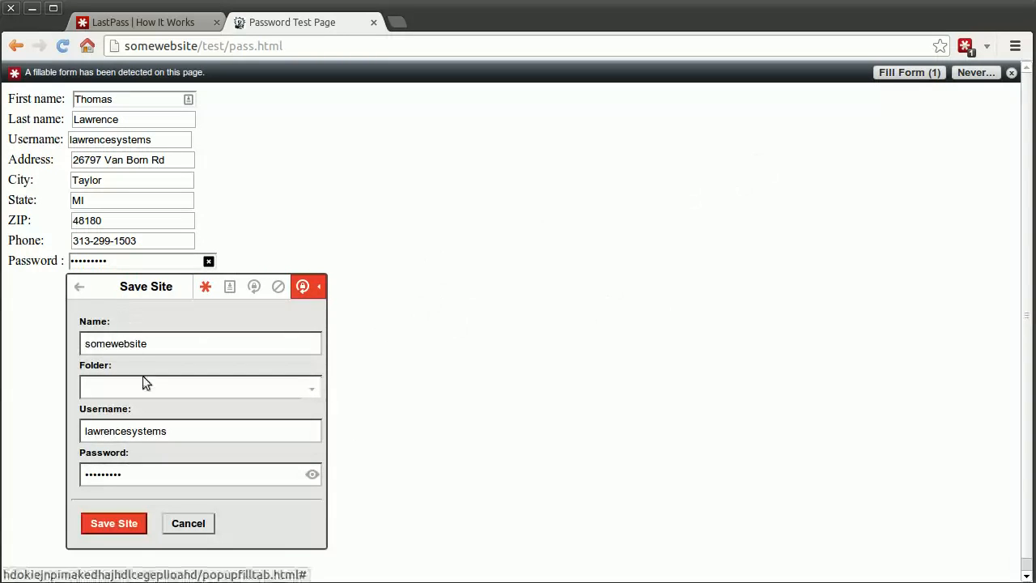
click(113, 523)
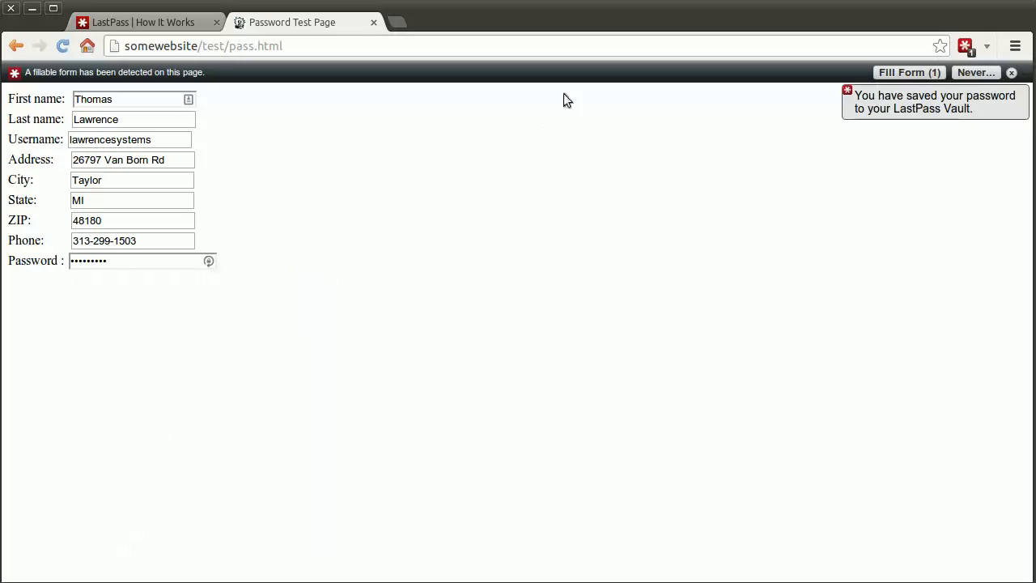
Step: Open somewebsite from My LastPass Vault, reveal its generated password, then close the edit tab
click(965, 45)
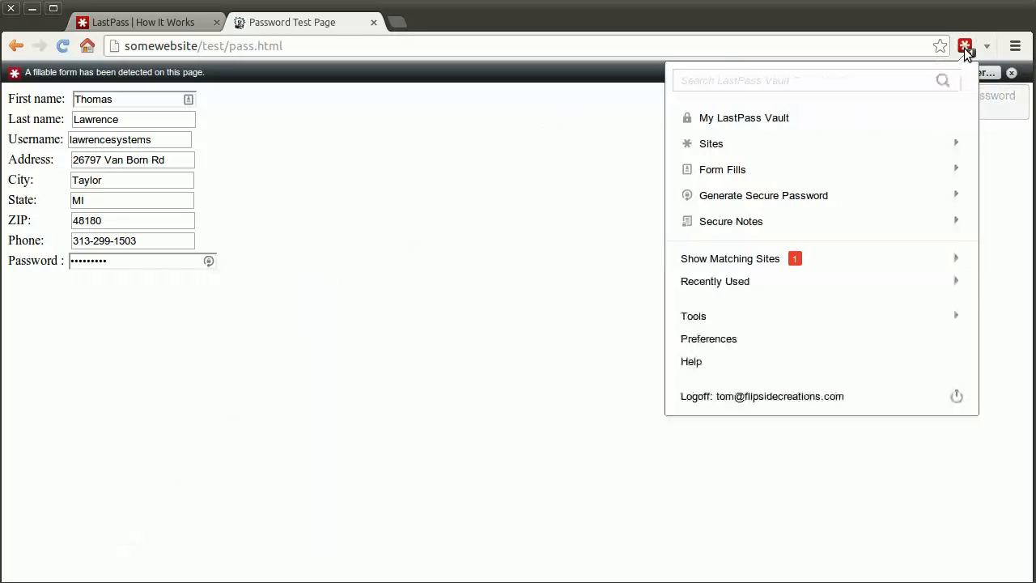
click(743, 117)
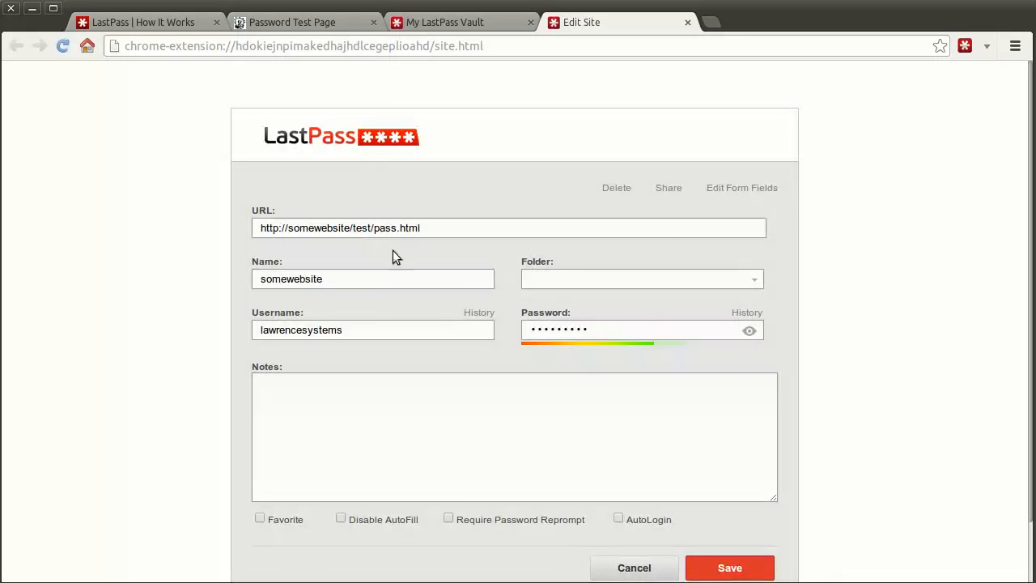
click(749, 330)
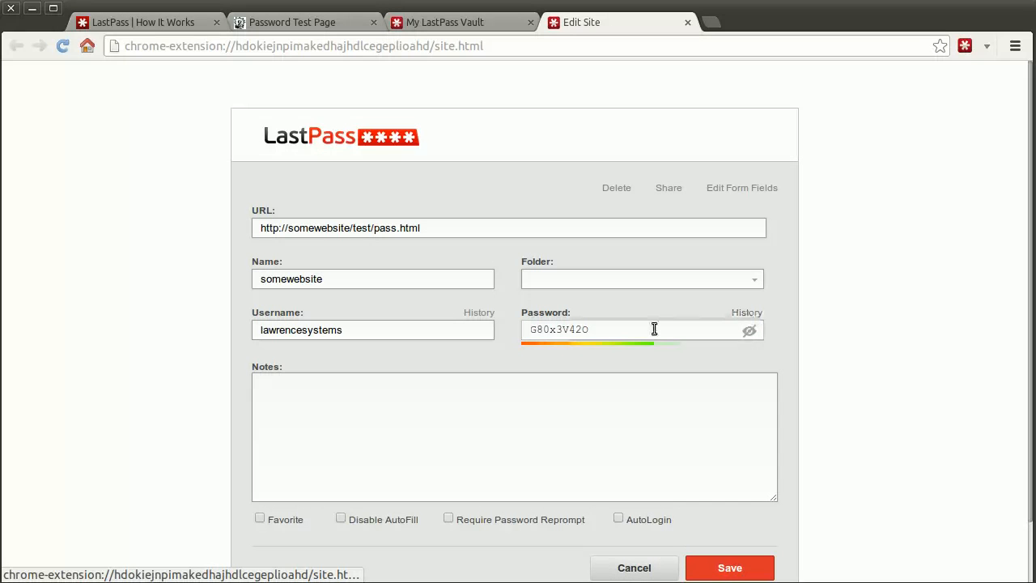
mouse_move(650, 323)
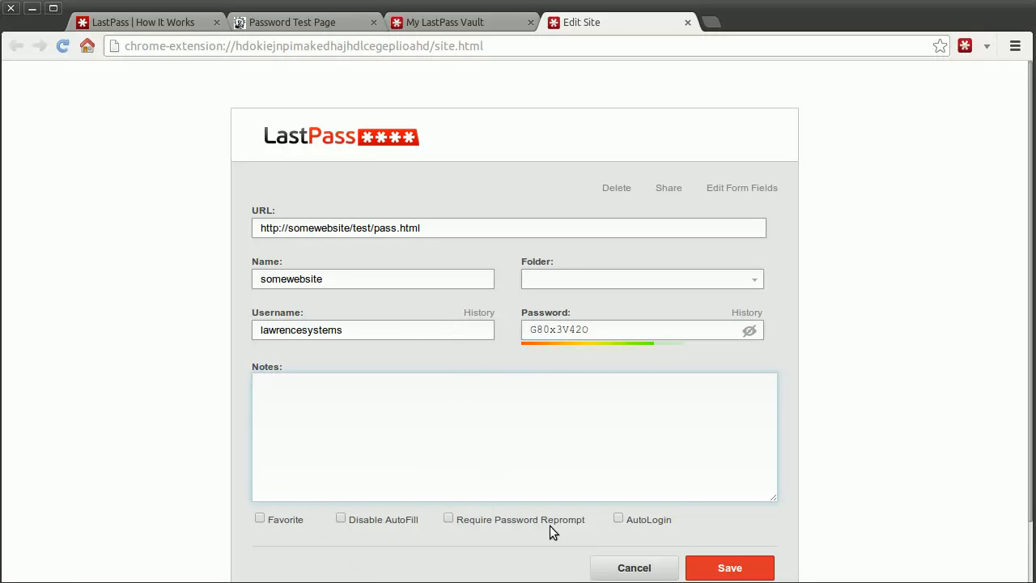
click(514, 396)
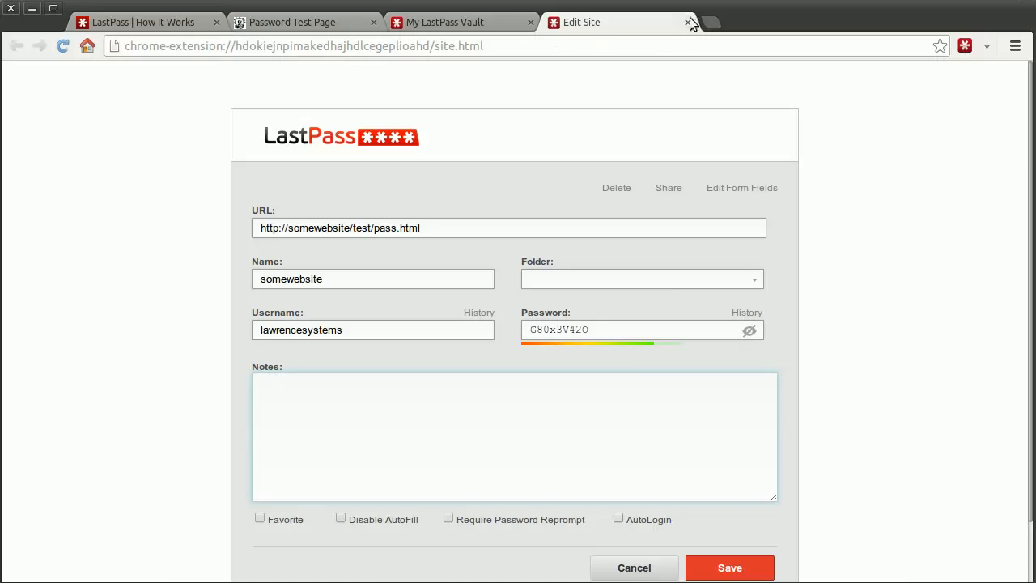
click(690, 21)
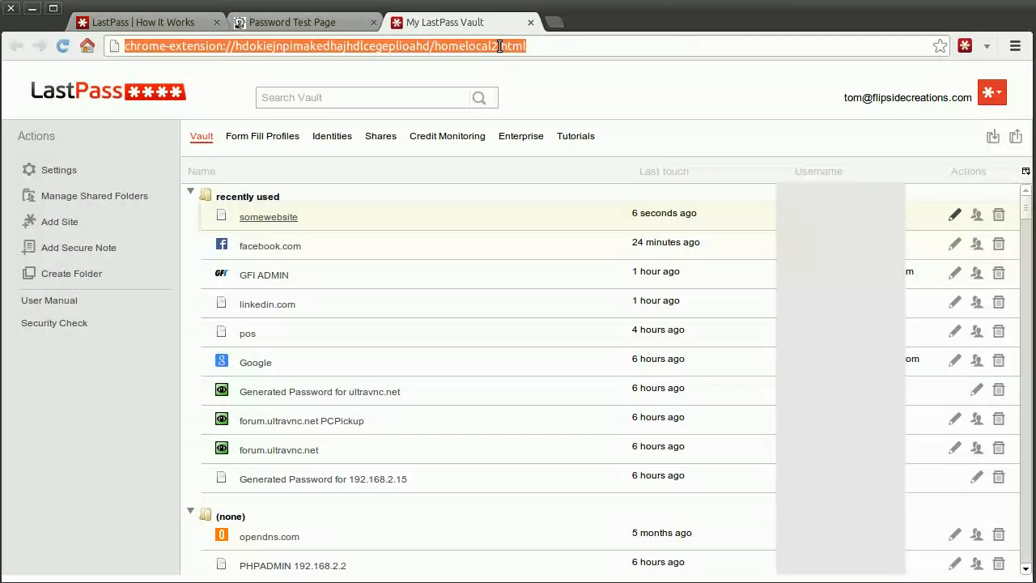
Step: Visit facebook.com to view LastPass's saved-login bar, then close the tab back to the vault
text(facebook.com)
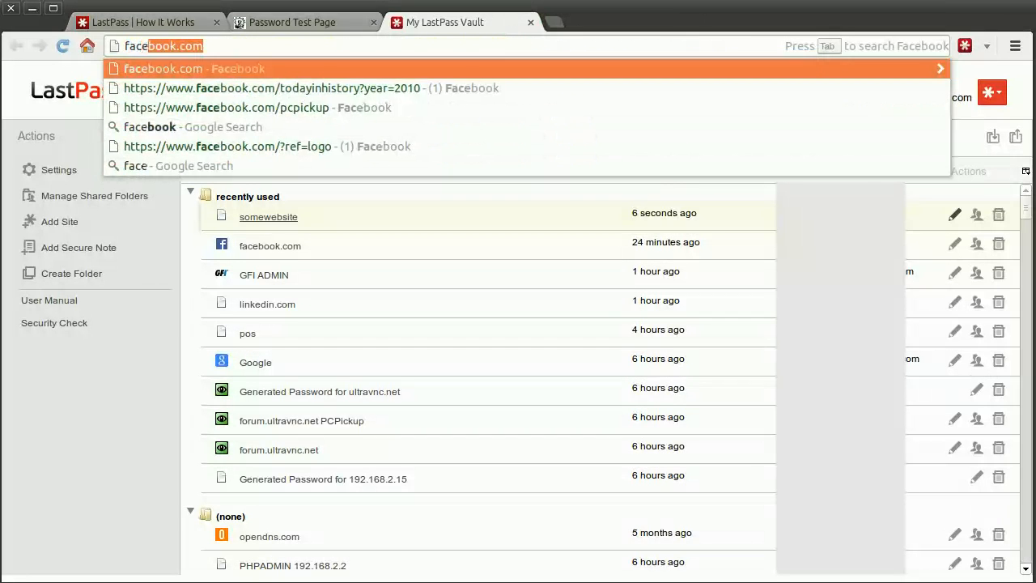
click(194, 68)
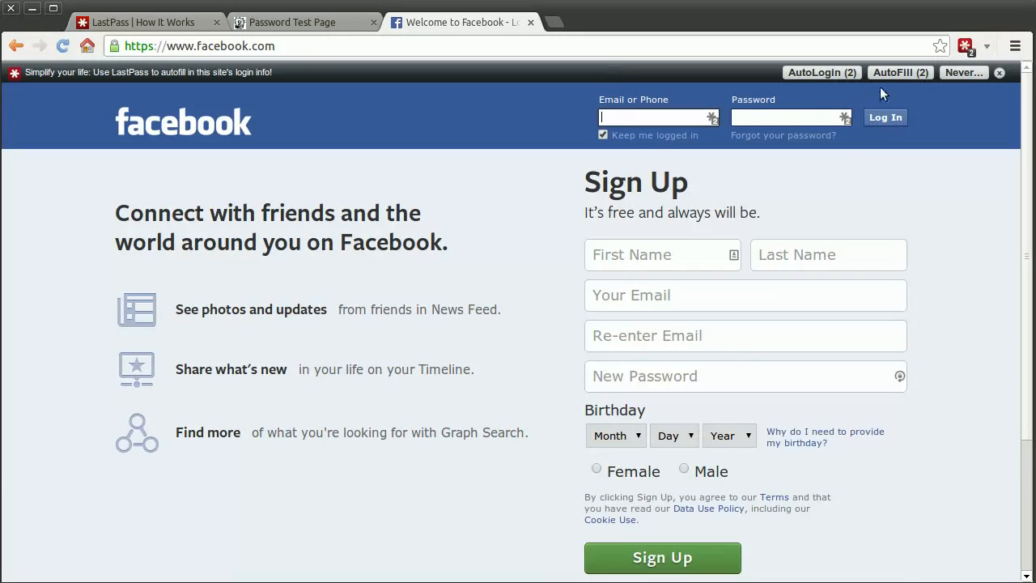
click(900, 72)
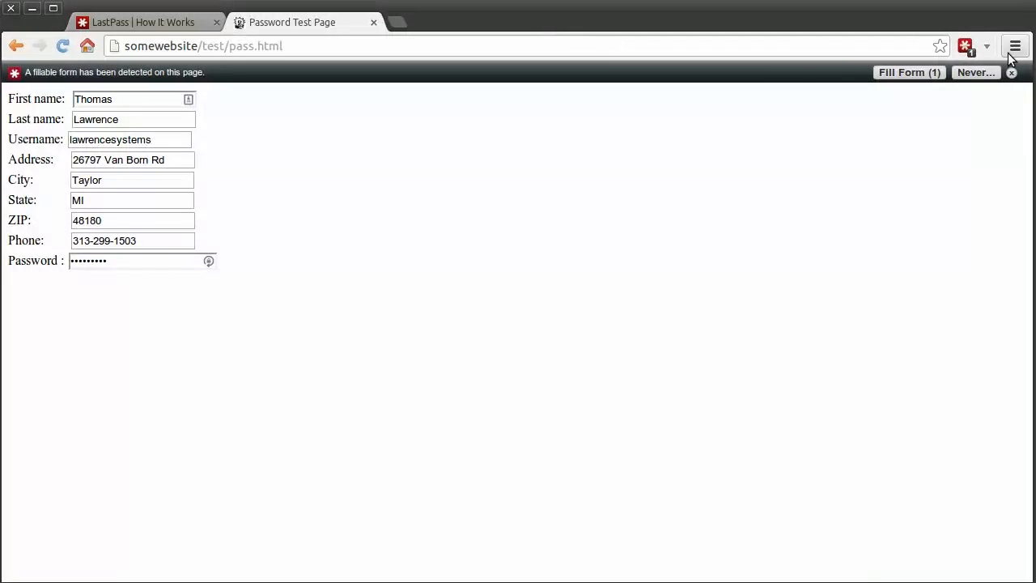
click(965, 46)
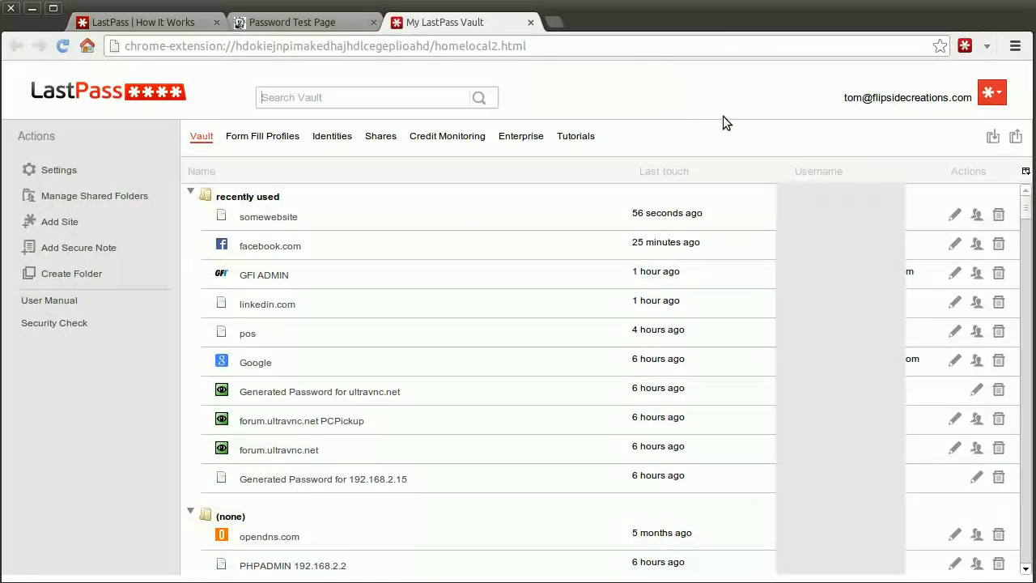
Step: Search the vault for 'some', then 'face', and open the Office form fill profile
click(361, 97)
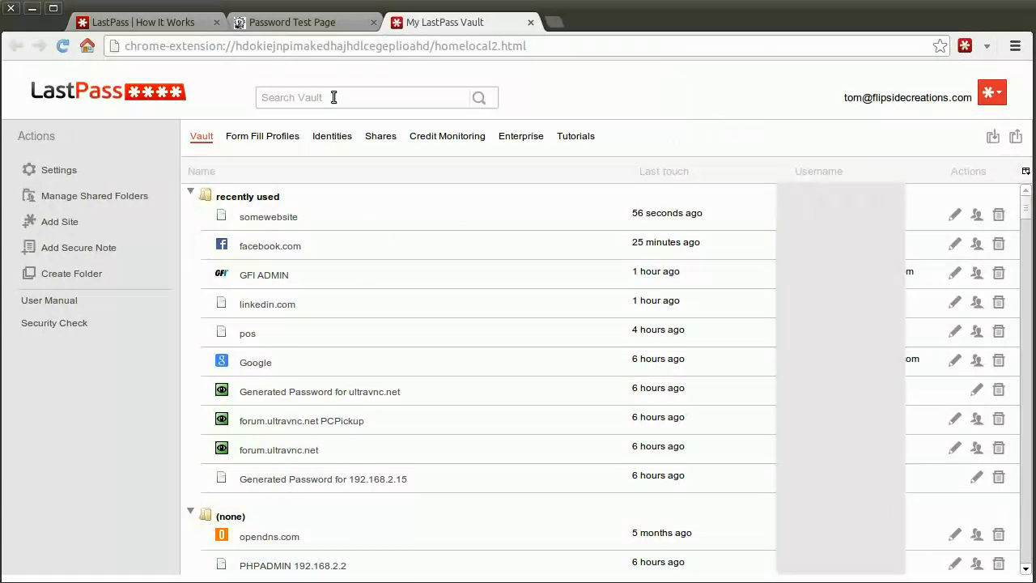
text(some)
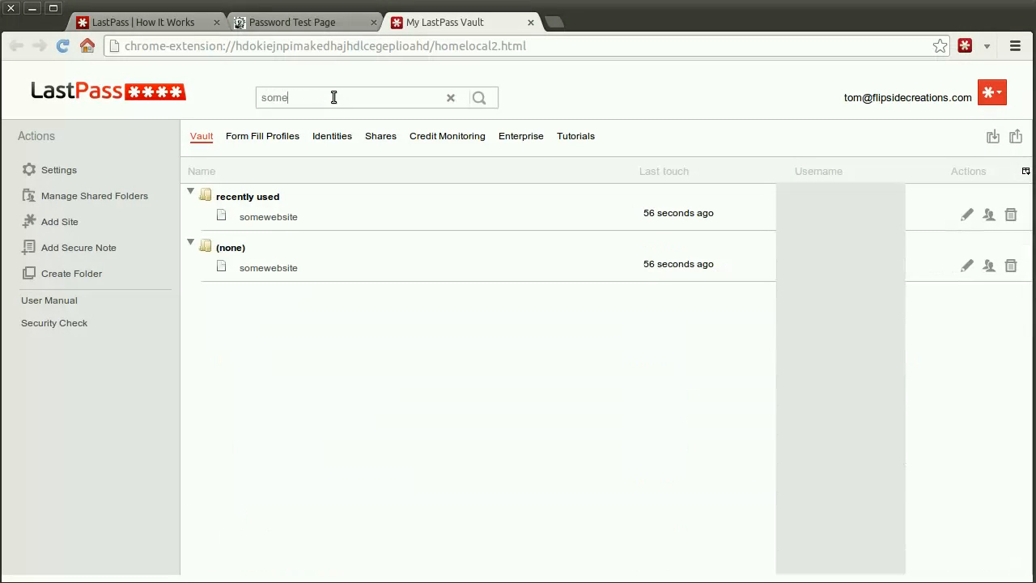
mouse_move(454, 98)
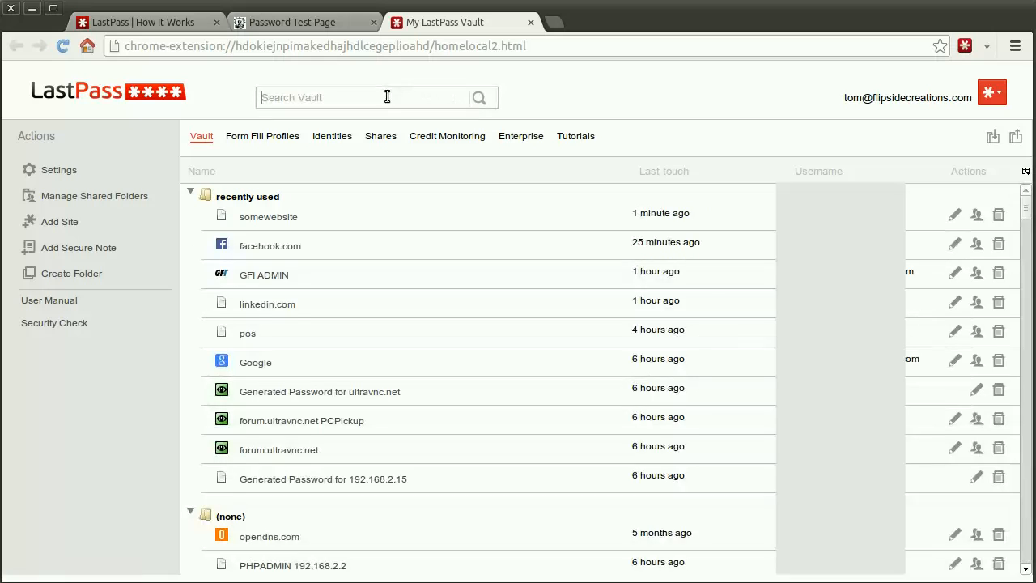
text(face)
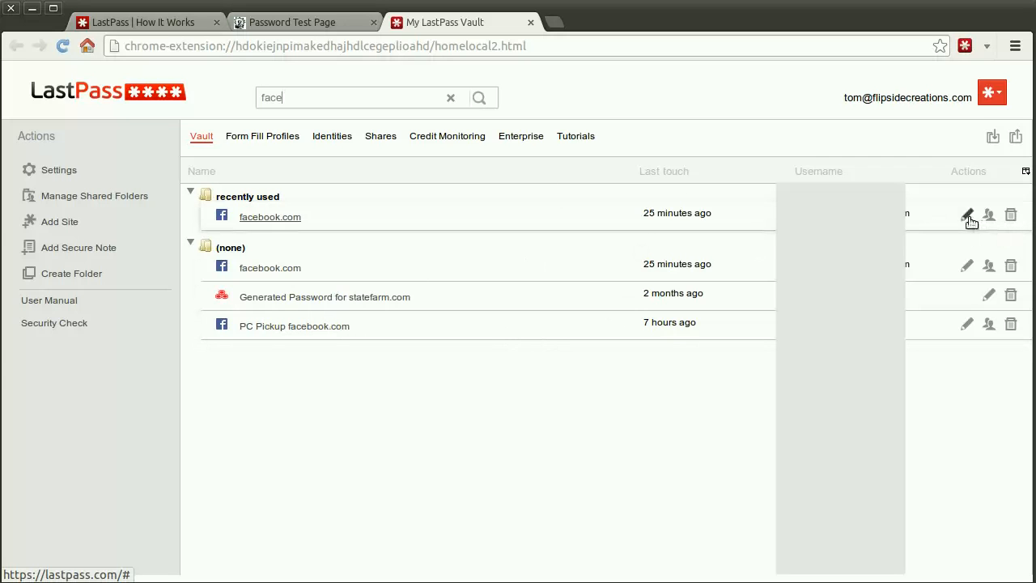
click(967, 216)
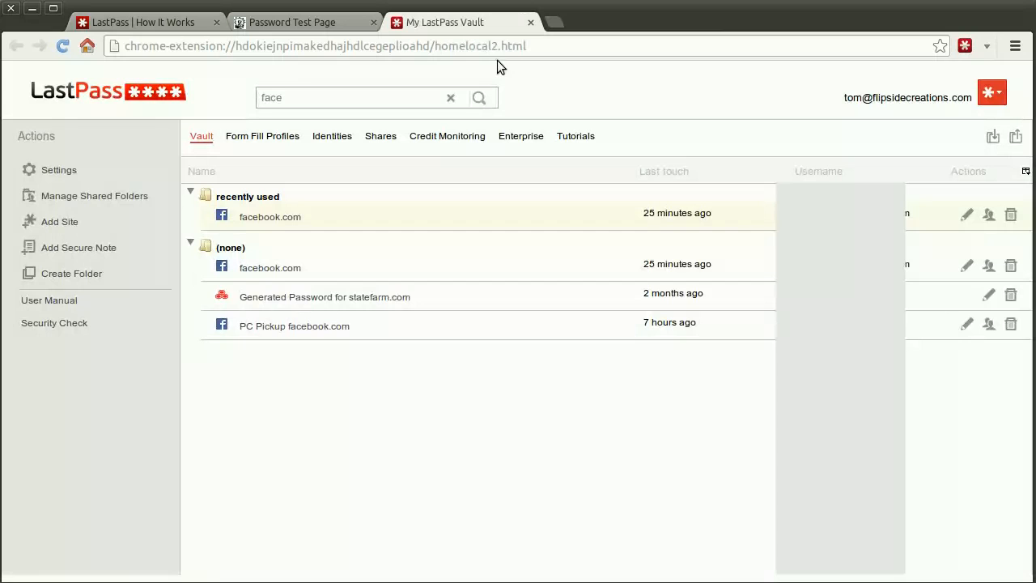
click(262, 136)
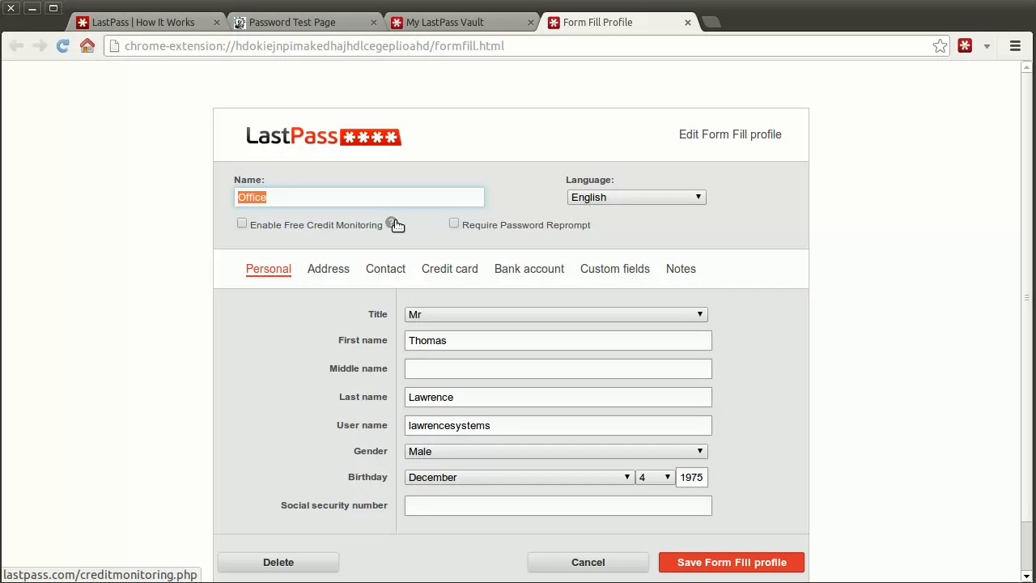
mouse_move(289, 292)
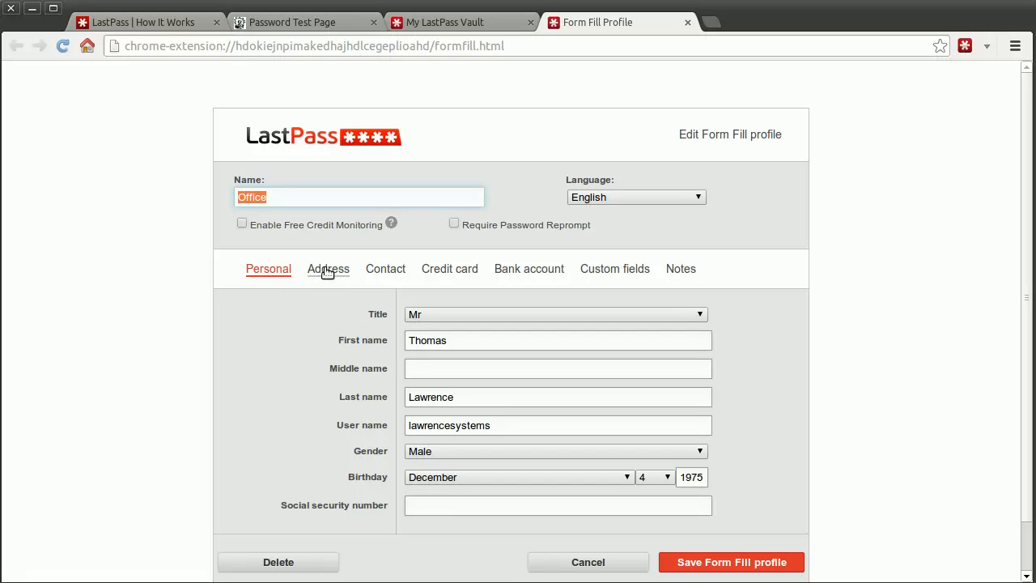
Step: Browse the Office profile's Address, Credit Card and Personal details tabs
click(327, 269)
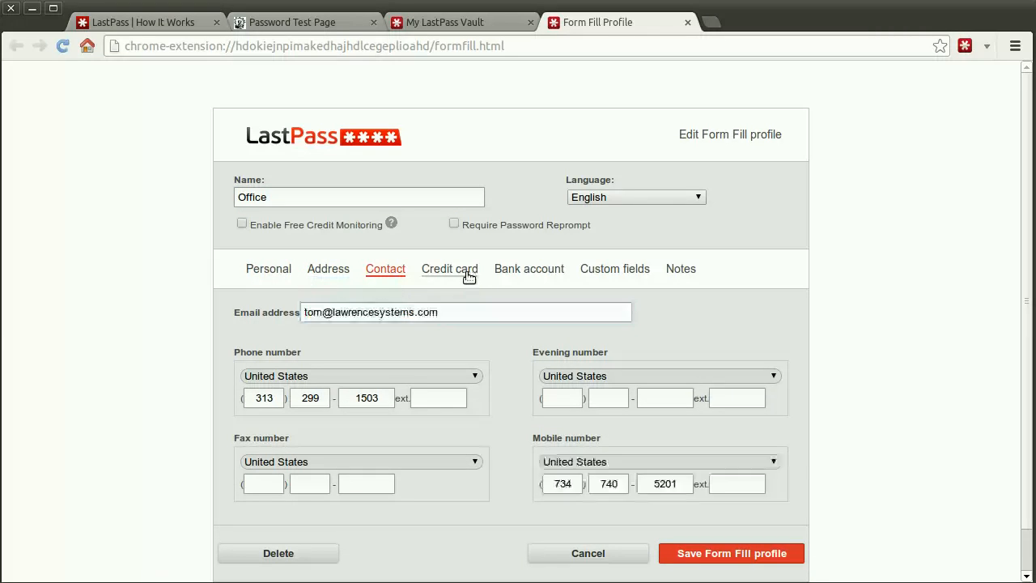
click(449, 269)
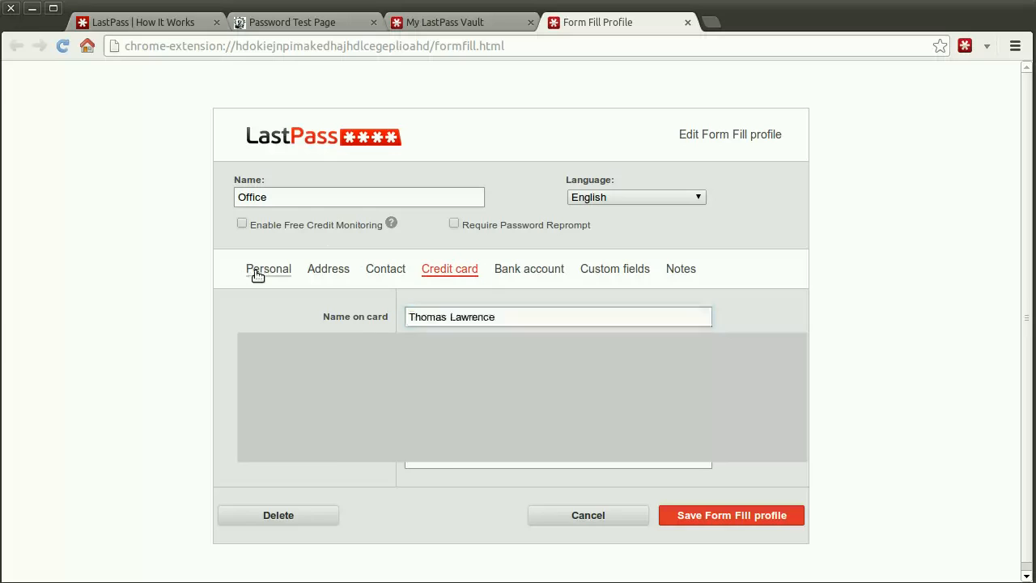
click(268, 269)
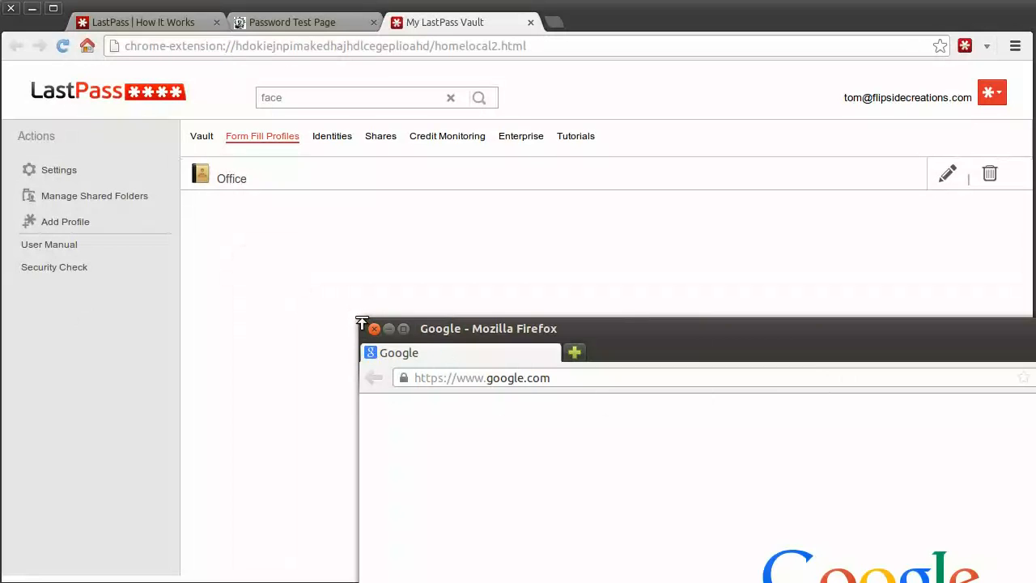
Step: In Firefox, search the vault for 'some', log in, and reveal somewebsite's password
drag(488, 328, 184, 127)
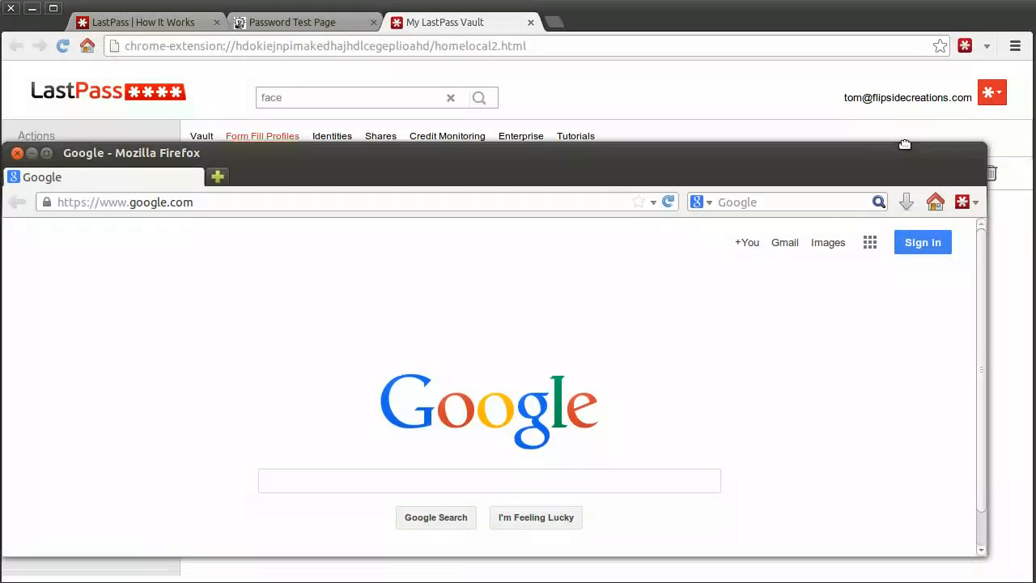
click(966, 151)
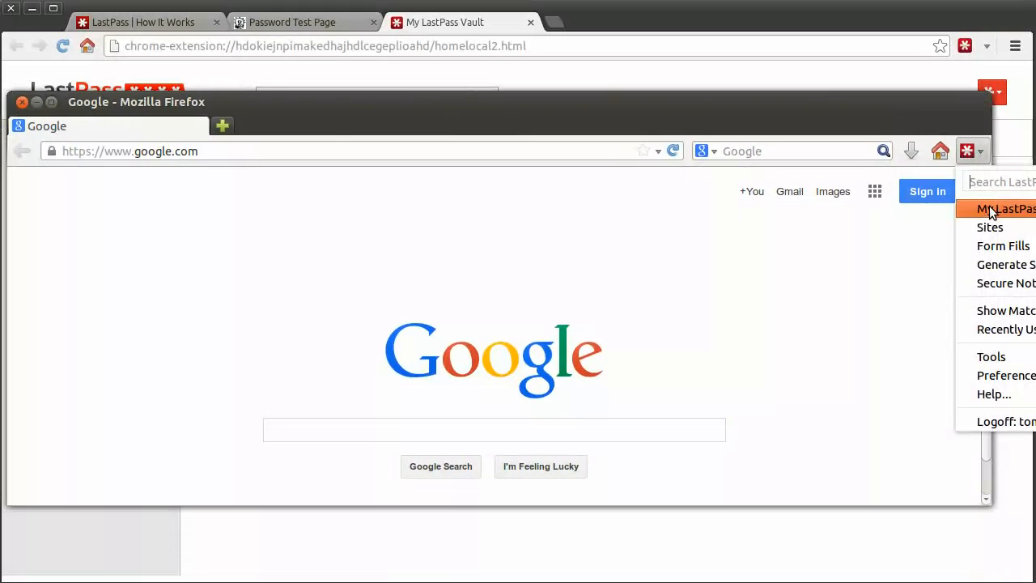
click(1004, 209)
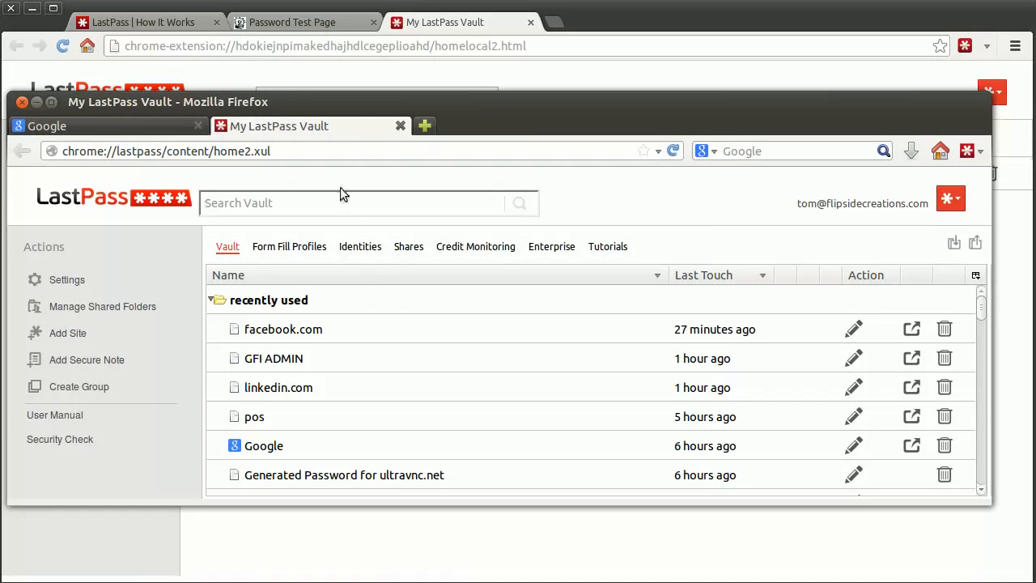
text(some)
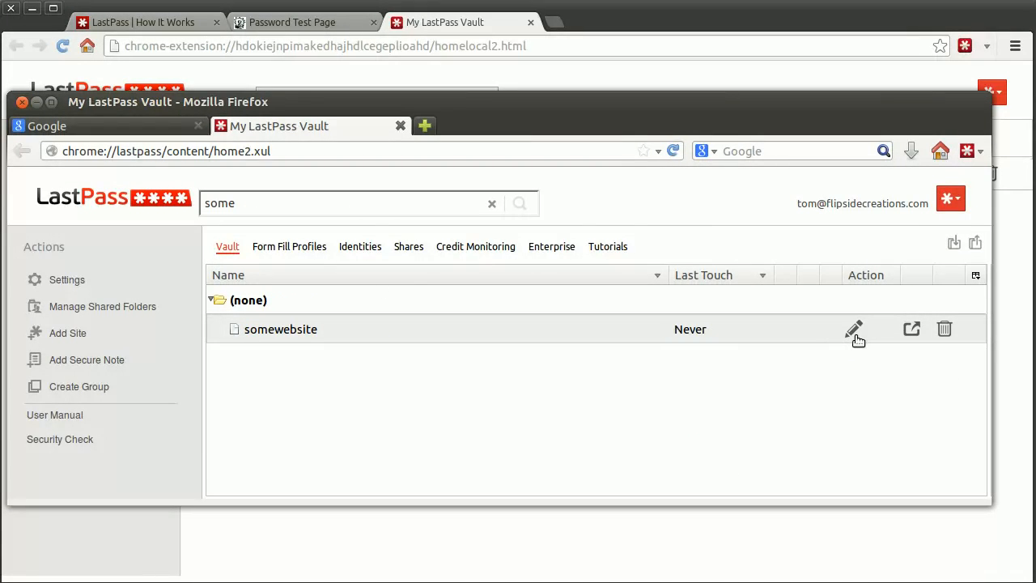
click(854, 328)
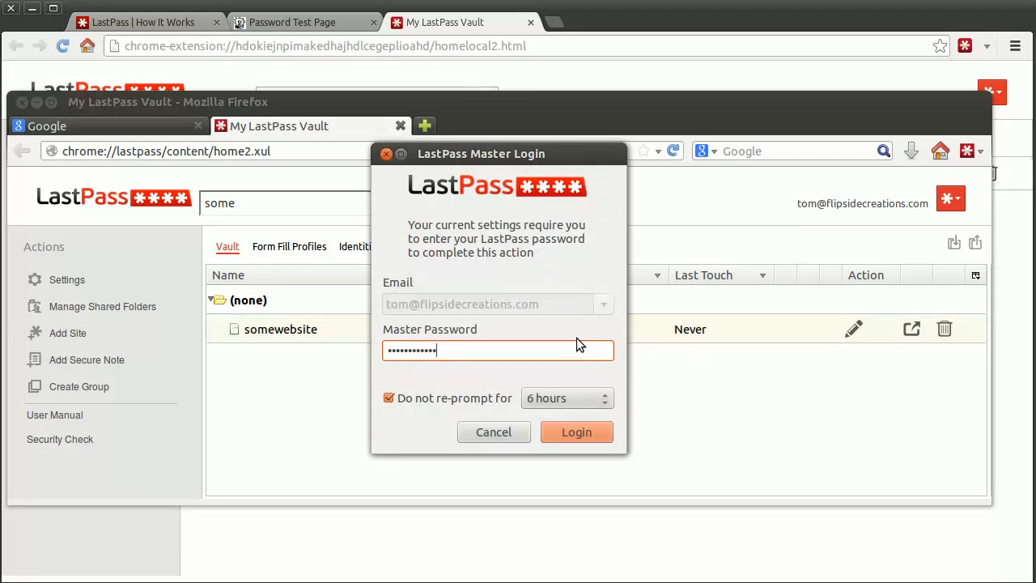
click(576, 431)
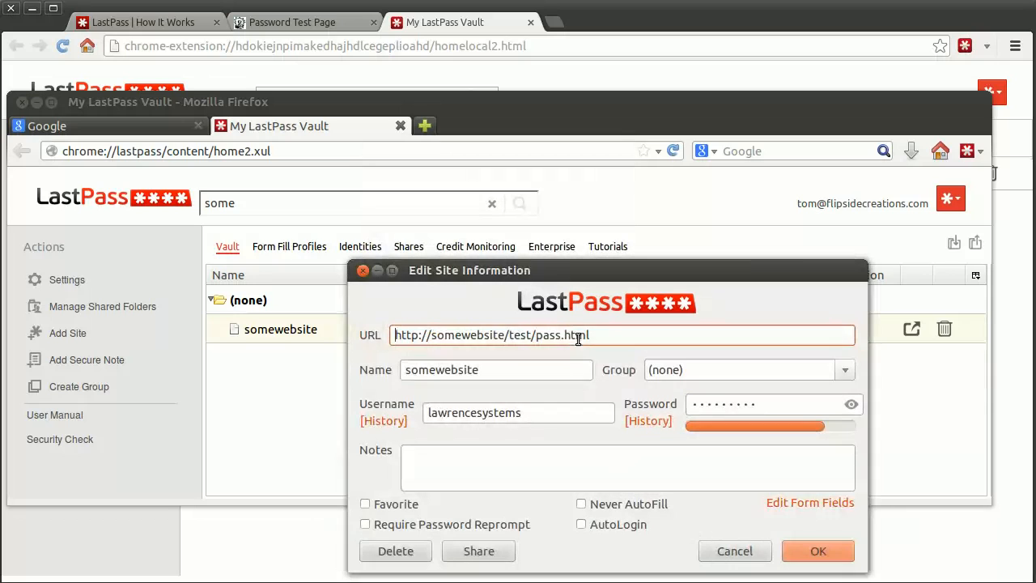
click(851, 404)
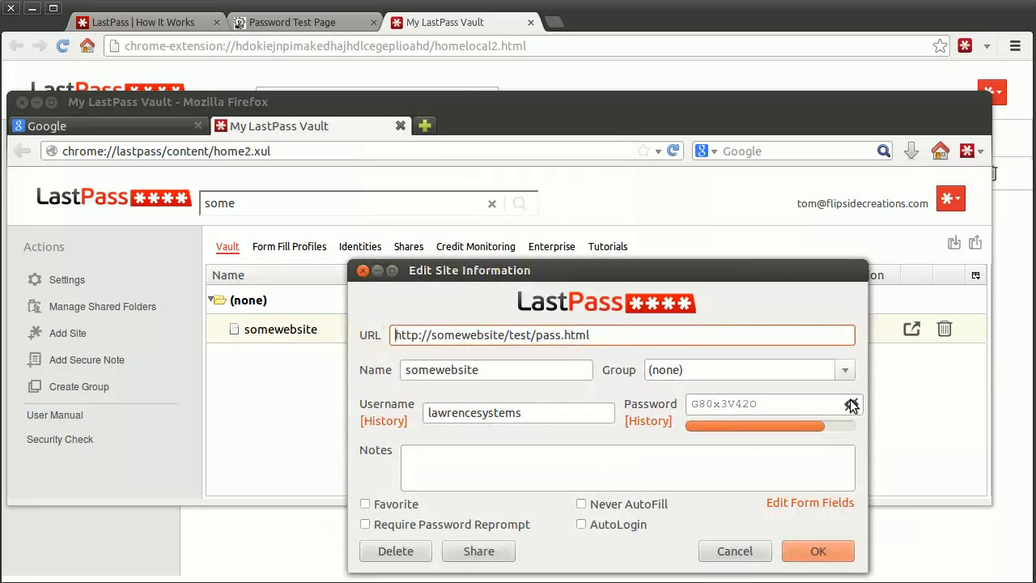